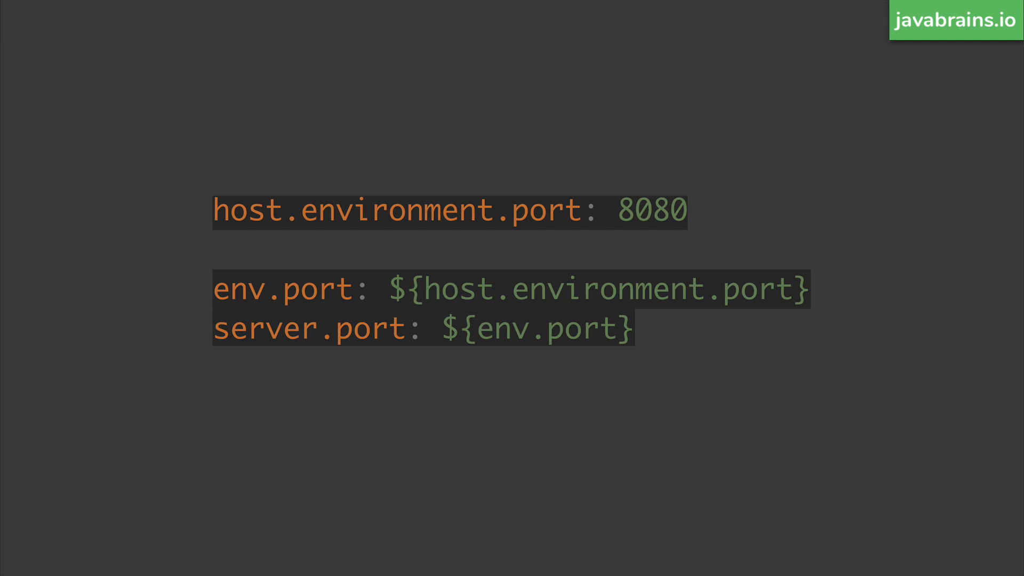
mouse_move(241, 311)
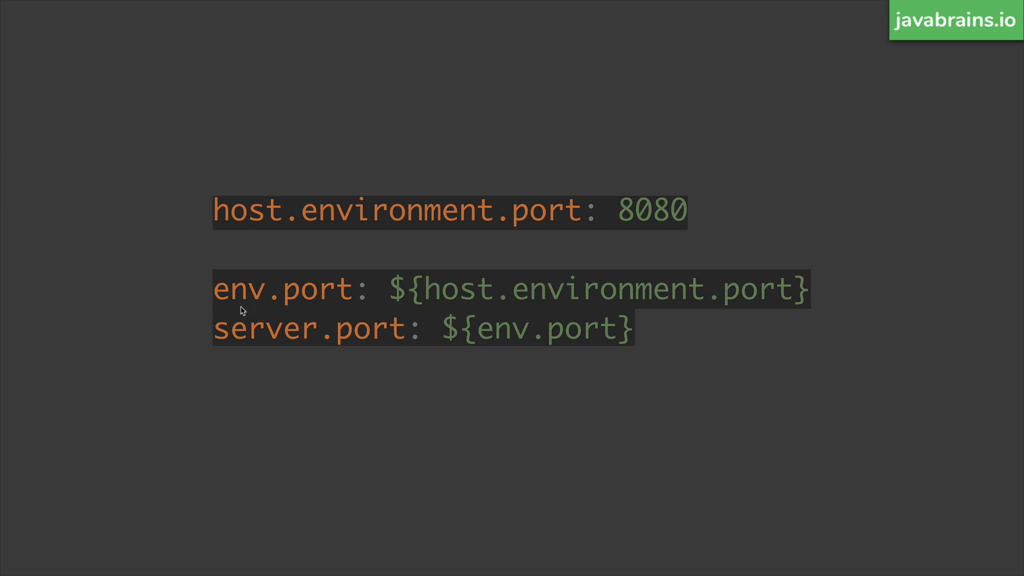
mouse_move(305, 311)
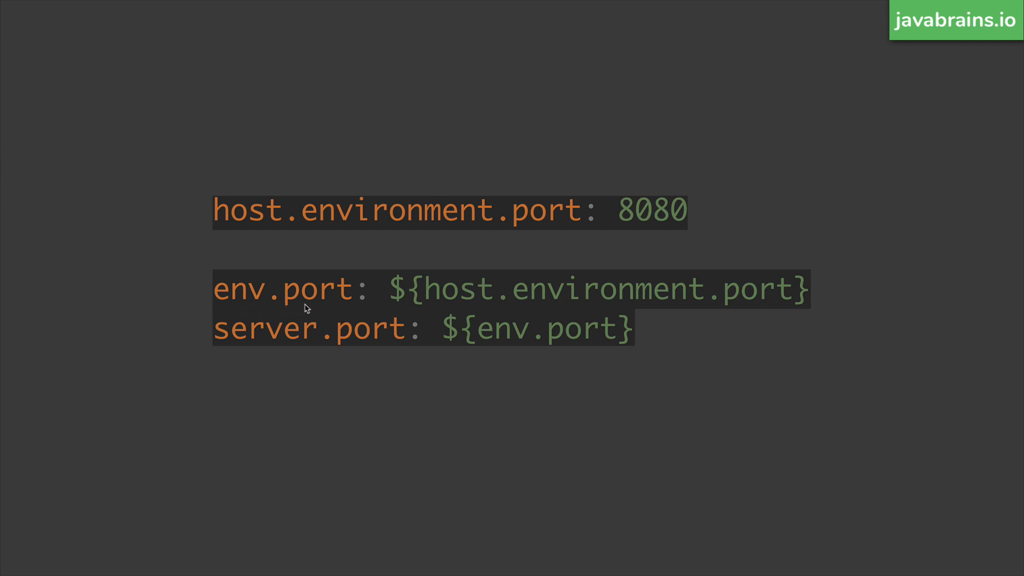
mouse_move(618, 310)
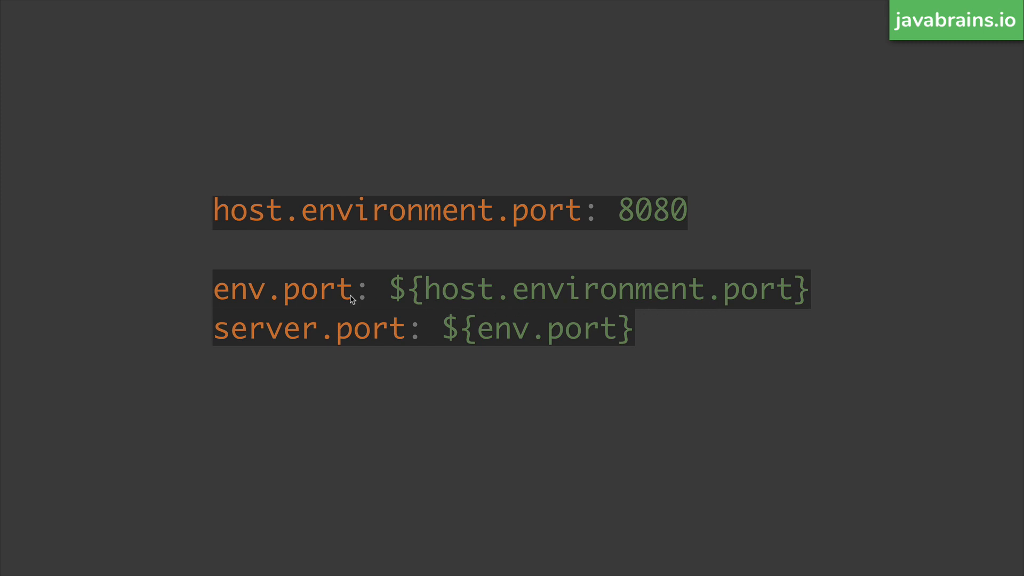
mouse_move(301, 337)
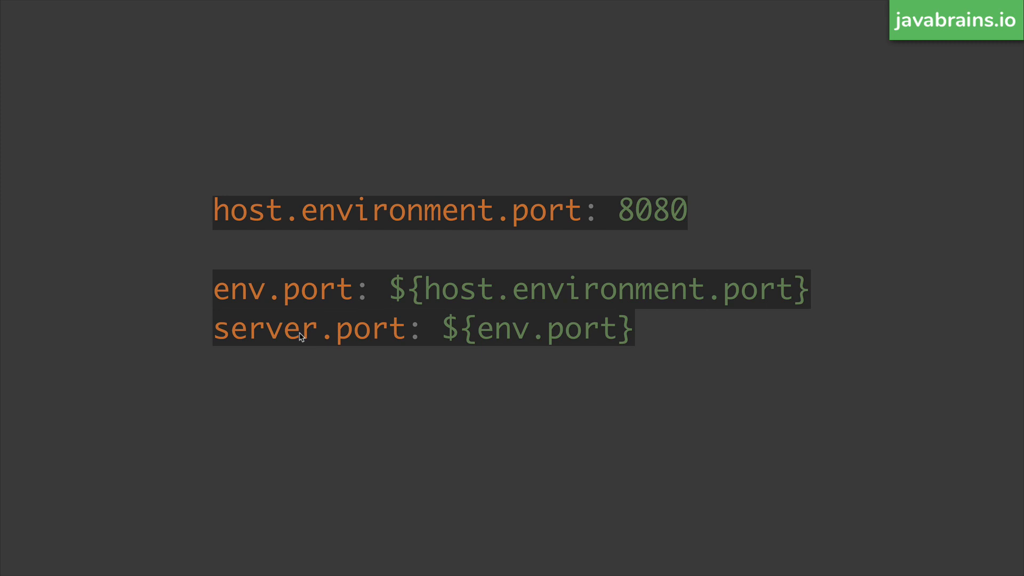
mouse_move(554, 349)
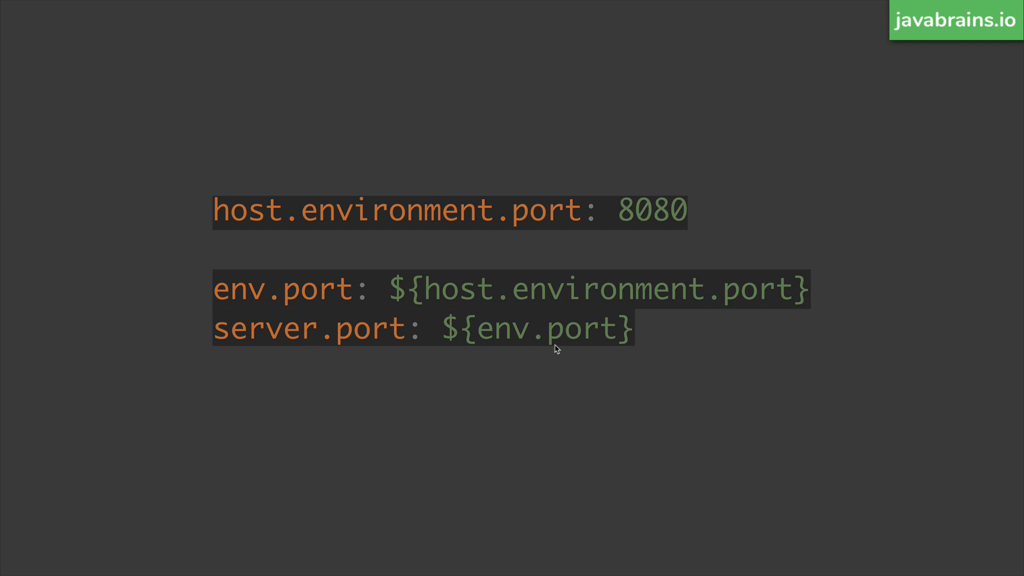
mouse_move(483, 245)
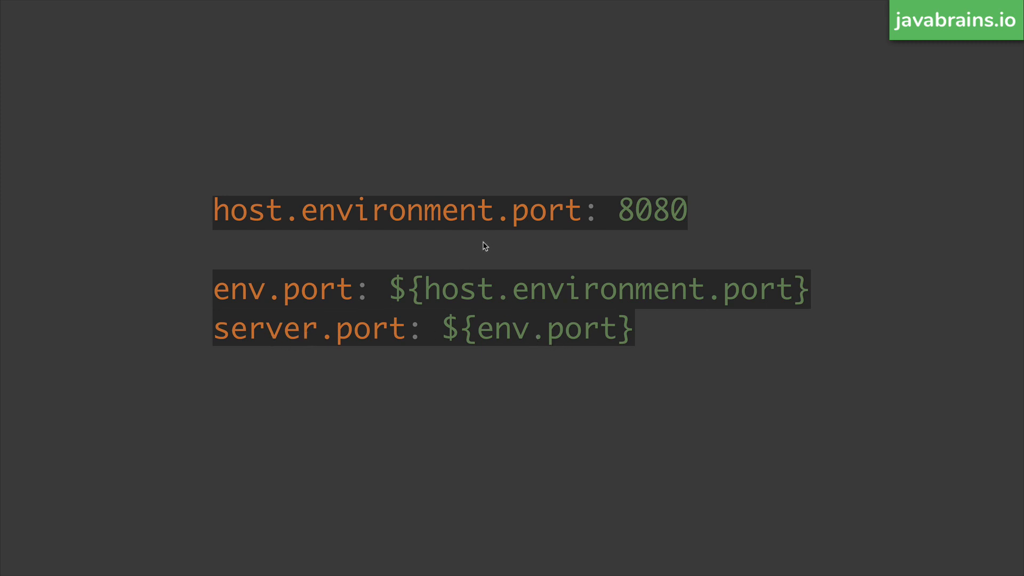
mouse_move(501, 248)
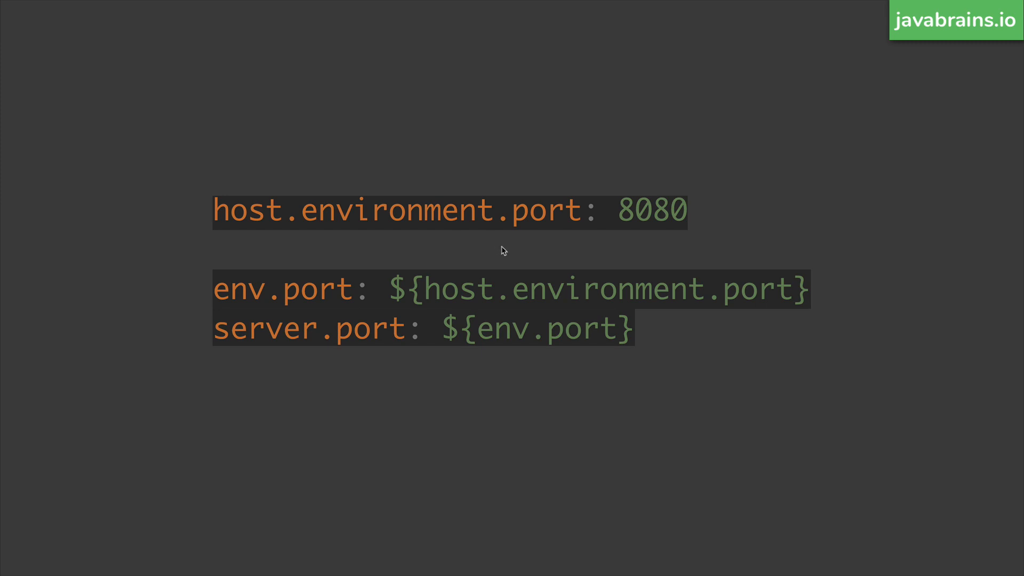
mouse_move(403, 295)
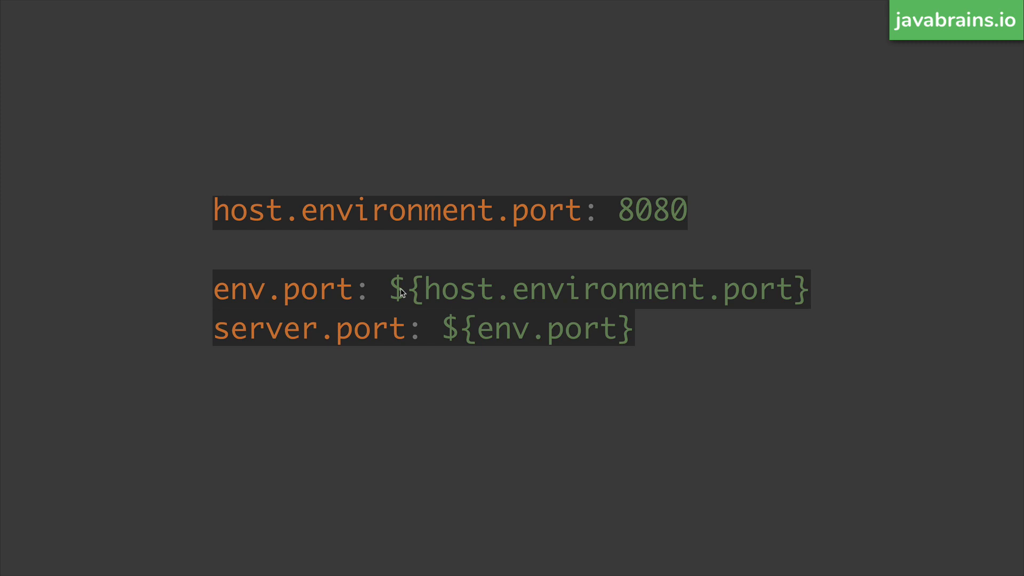
mouse_move(652, 316)
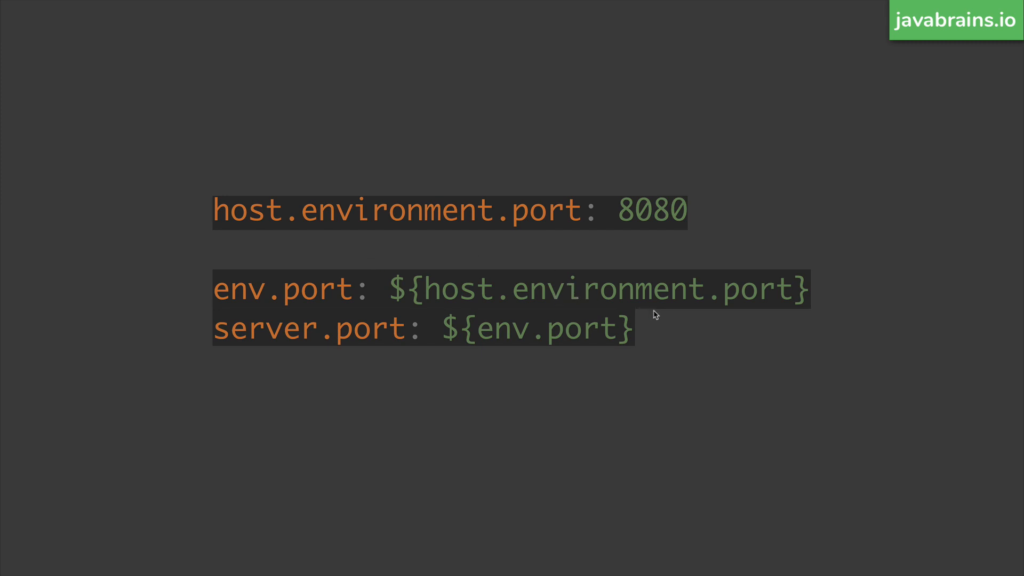
mouse_move(667, 315)
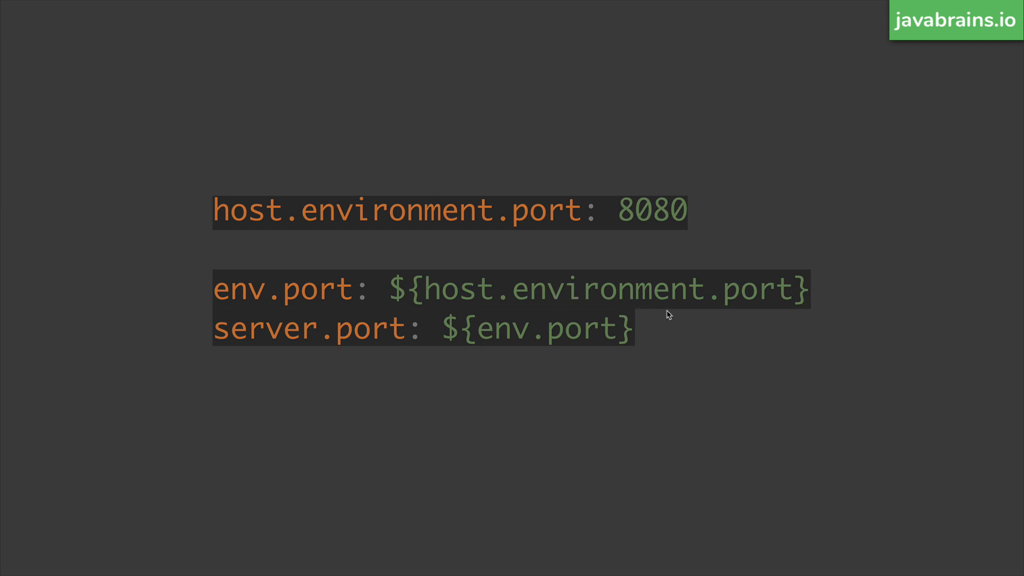
mouse_move(512, 352)
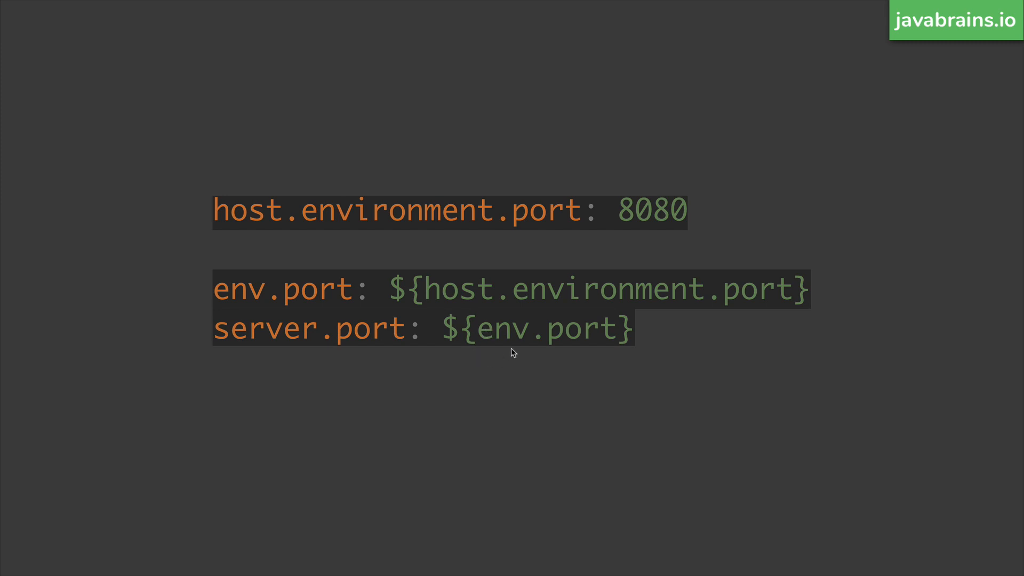
mouse_move(594, 374)
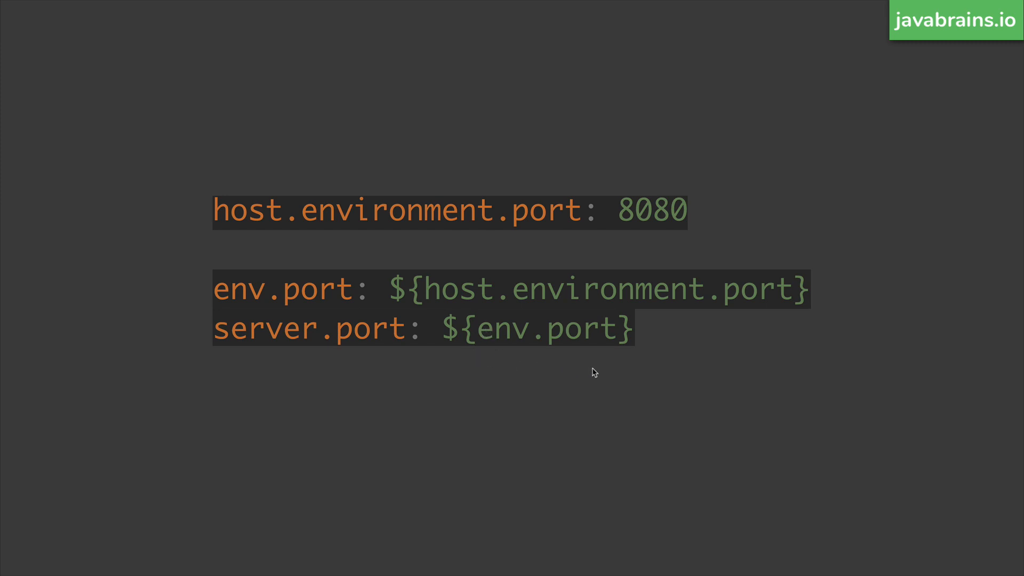
mouse_move(477, 356)
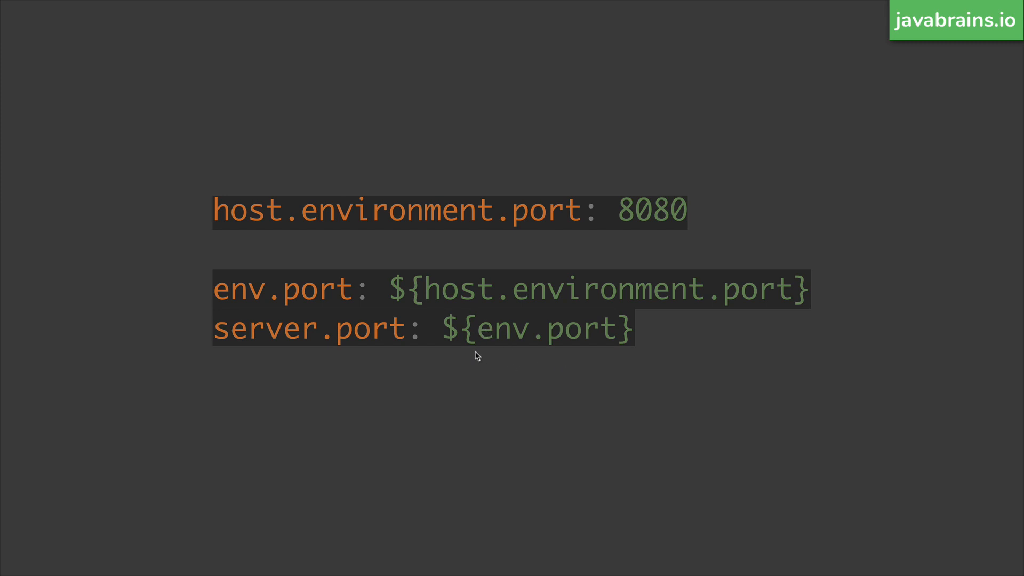
mouse_move(548, 351)
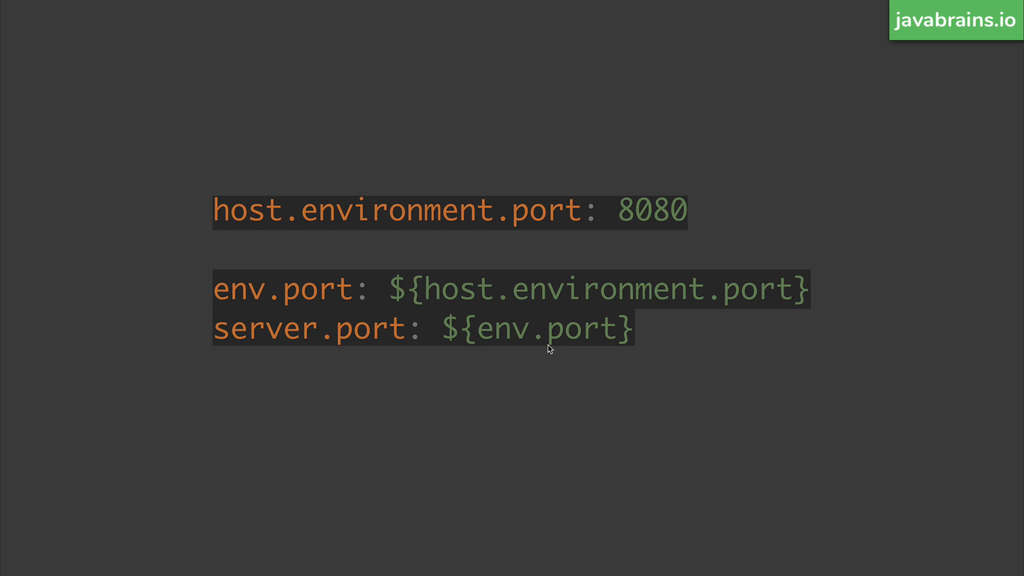
mouse_move(570, 365)
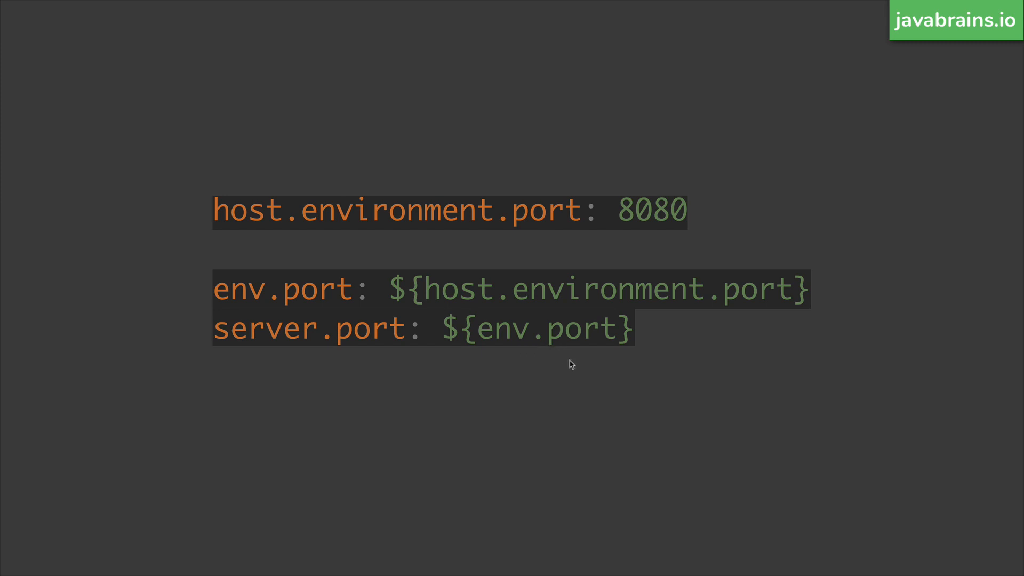
mouse_move(534, 358)
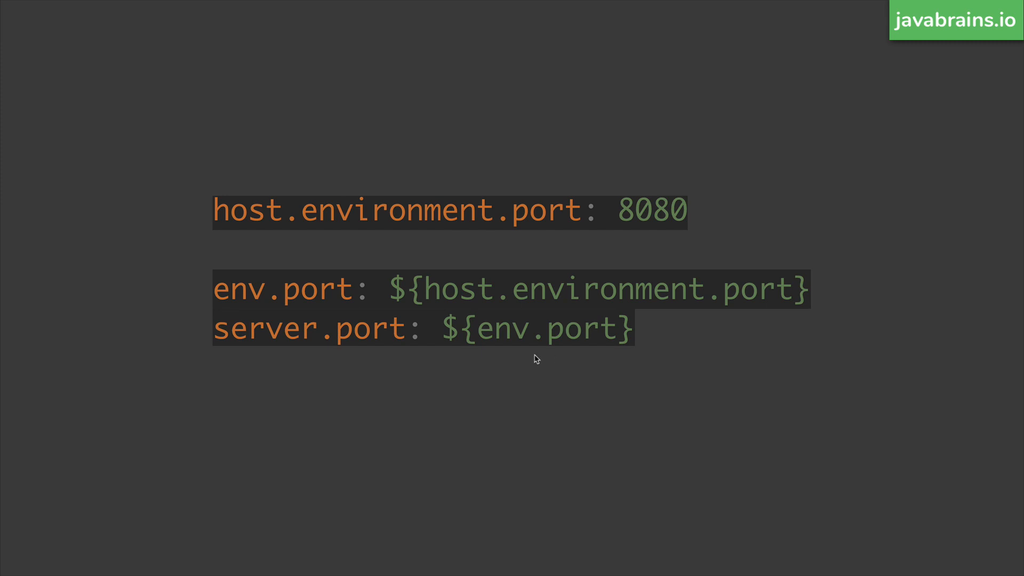
mouse_move(542, 358)
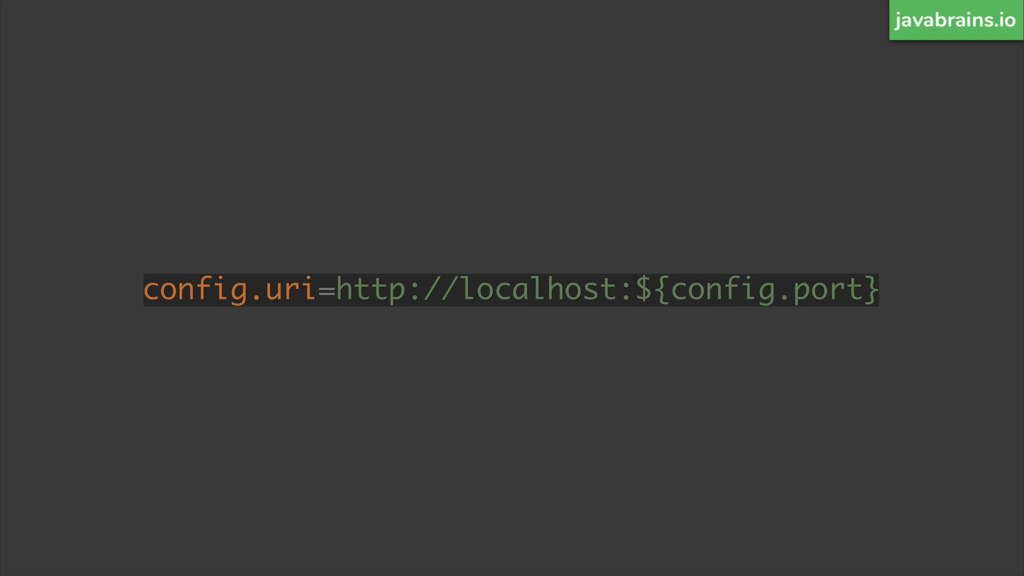
Give the slide's config.port placeholder a default of 8888, reading ${config.port:8888}.
text(:8888)
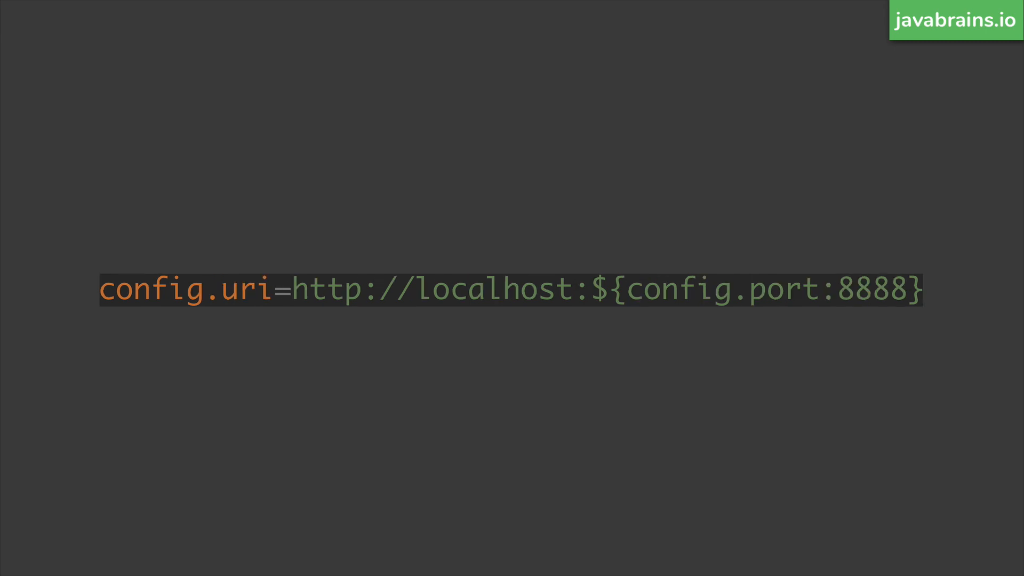
mouse_move(625, 302)
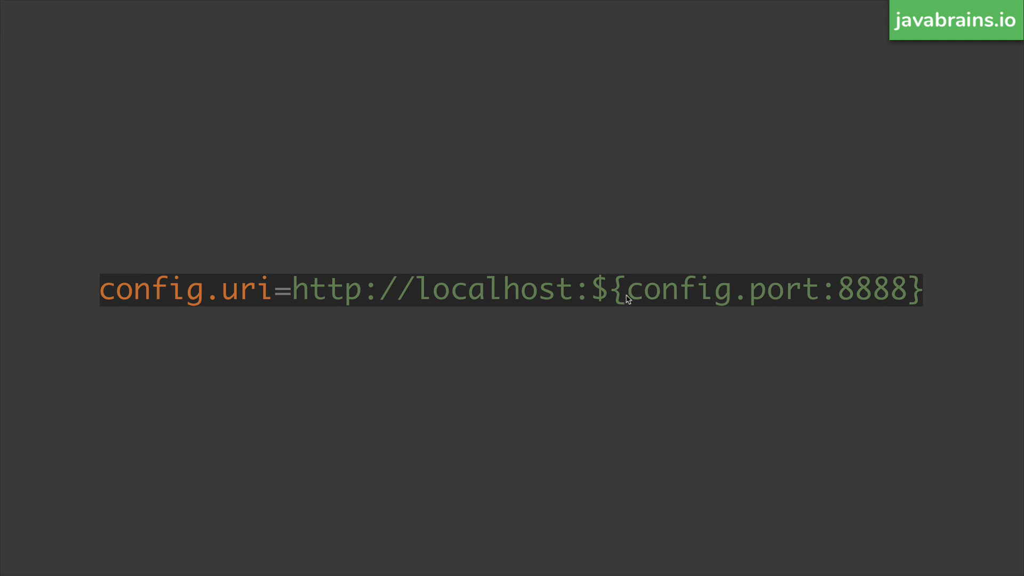
mouse_move(754, 311)
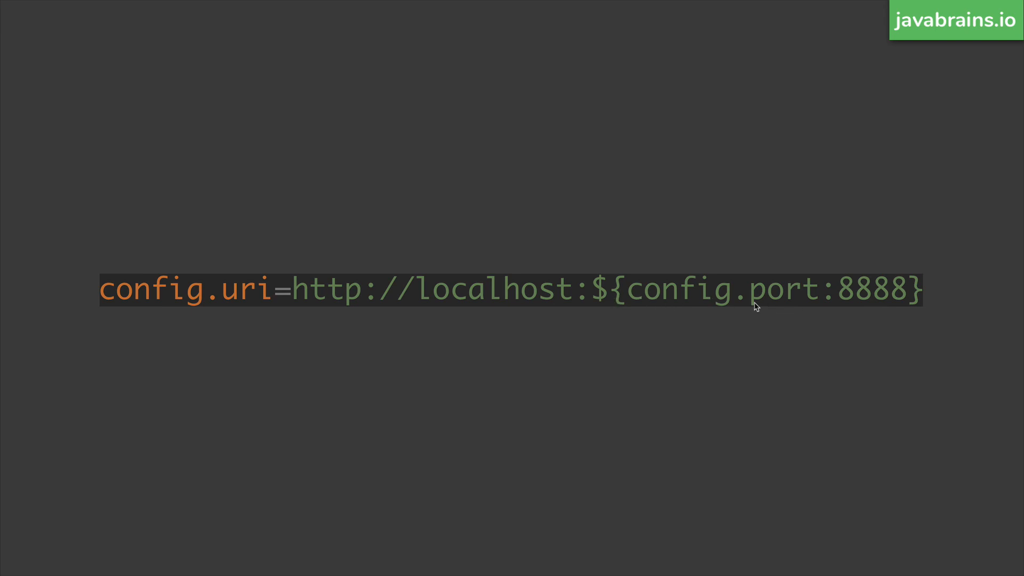
mouse_move(859, 308)
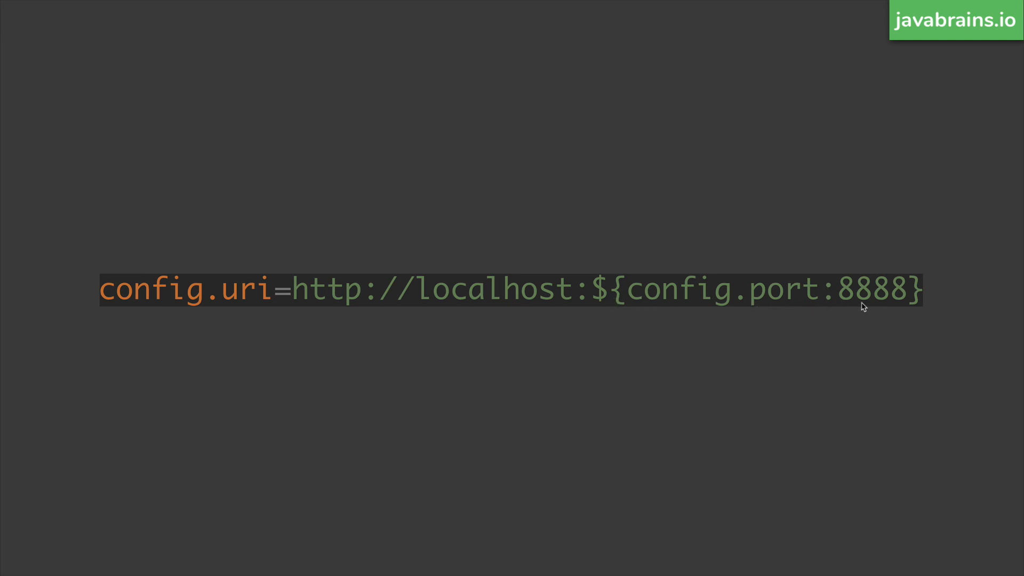
mouse_move(728, 310)
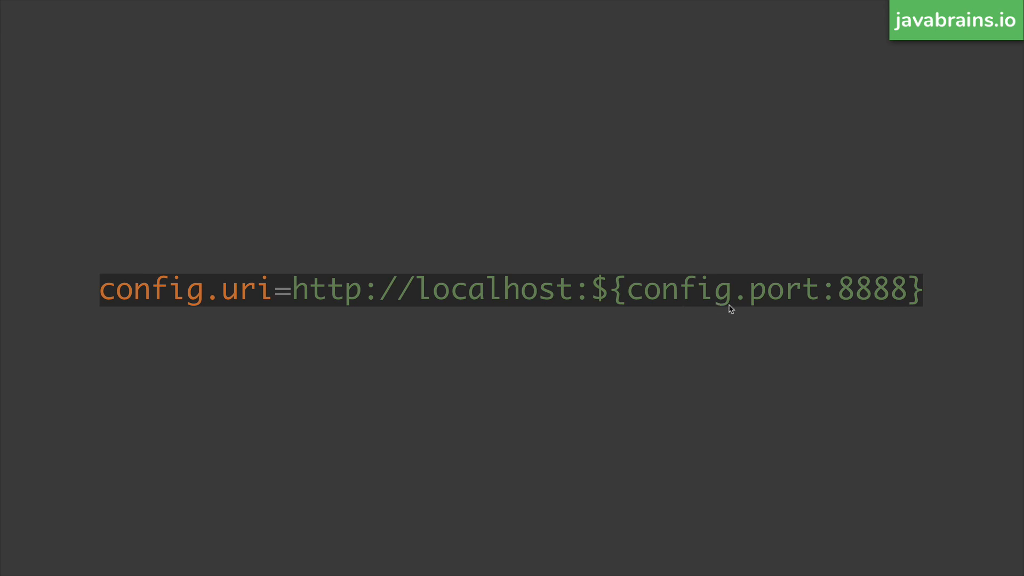
mouse_move(847, 311)
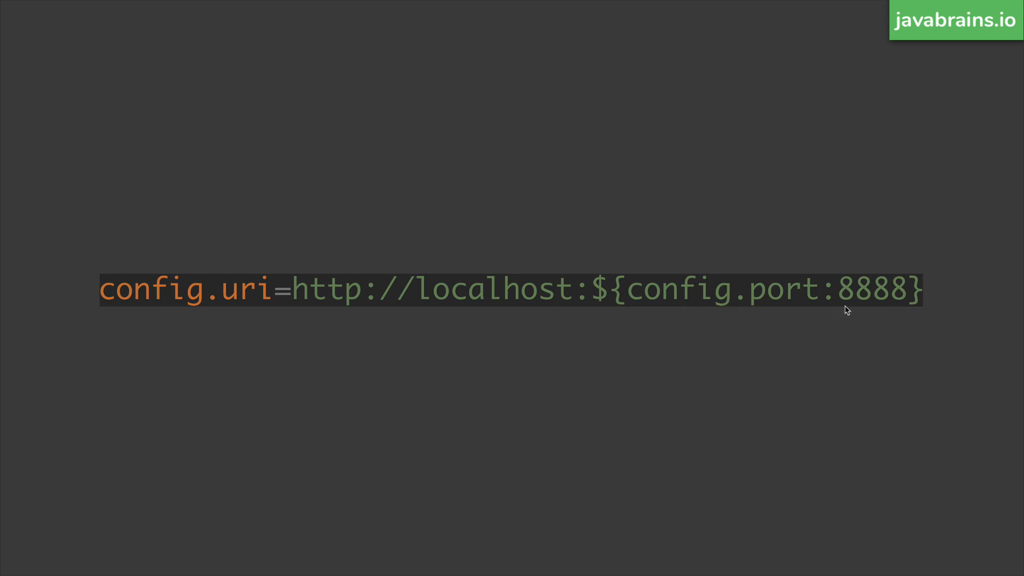
mouse_move(881, 313)
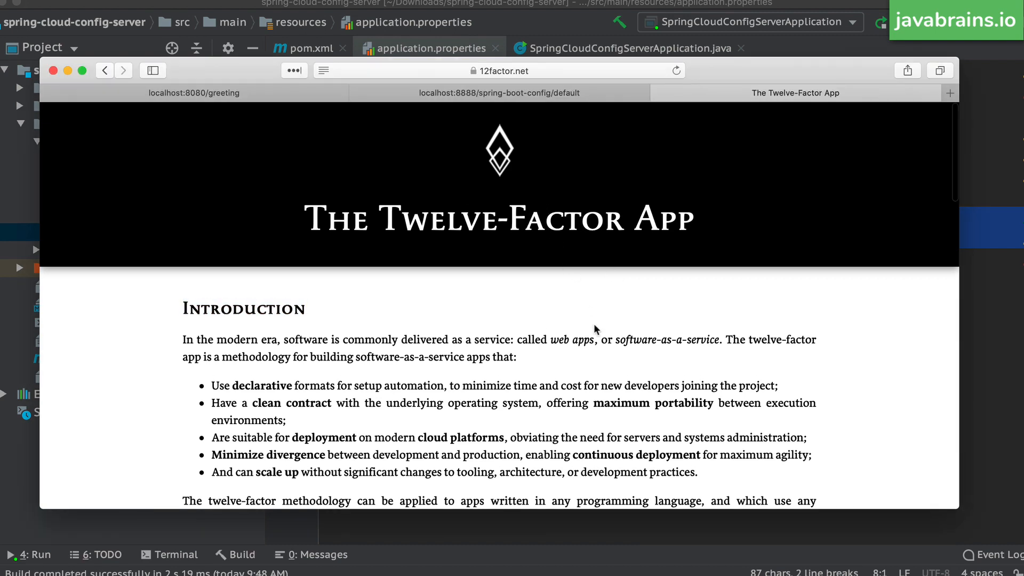
Scroll the 12factor.net page down to The Twelve Factors list.
scroll(down, 3)
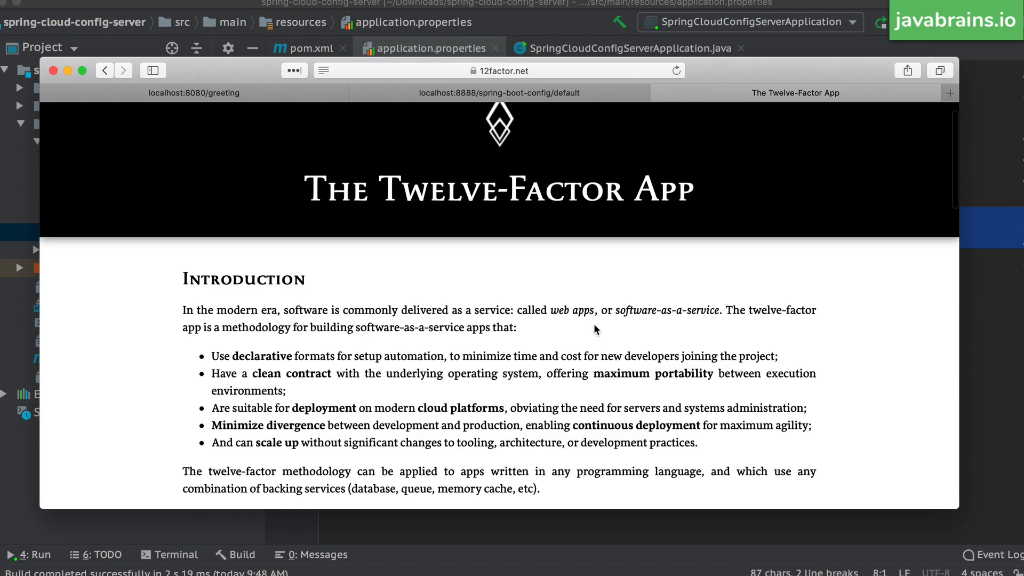
scroll(down, 3)
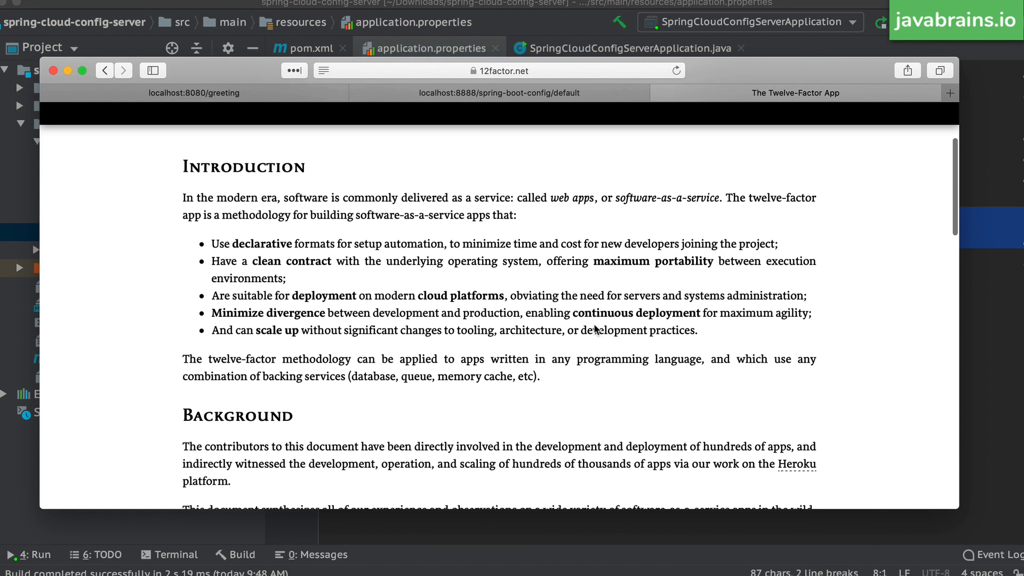
scroll(down, 3)
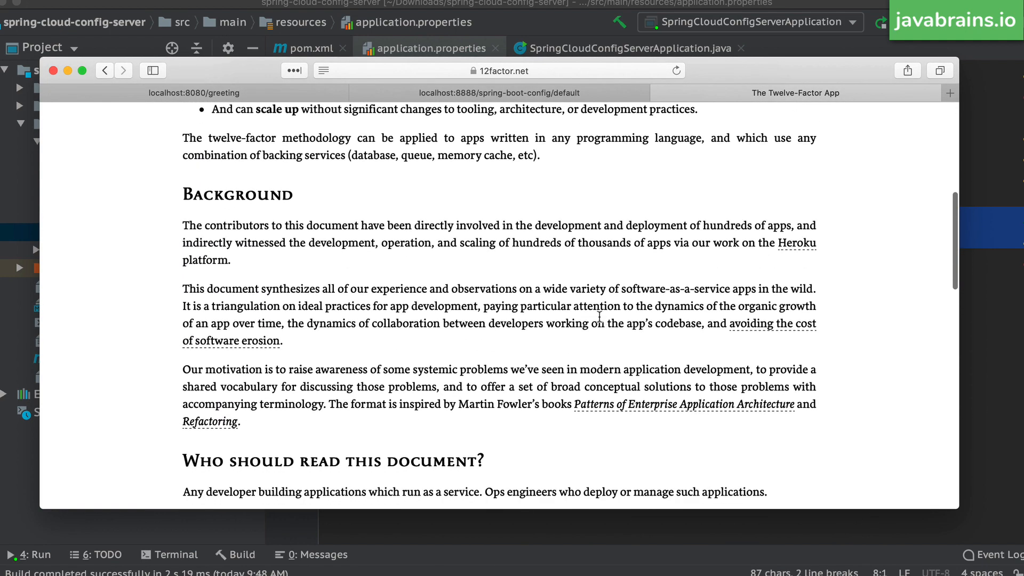
scroll(down, 3)
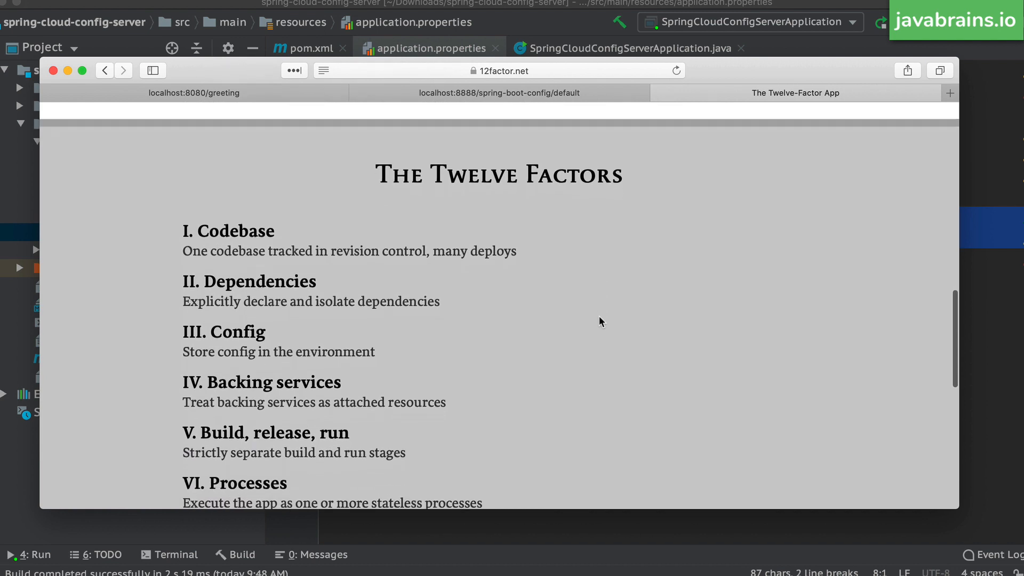
scroll(down, 3)
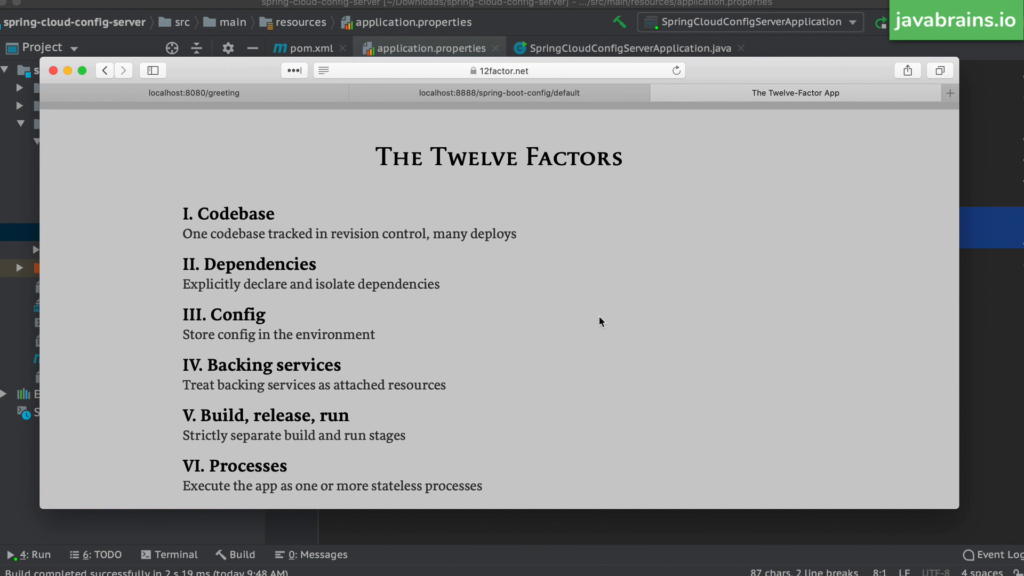
mouse_move(250, 320)
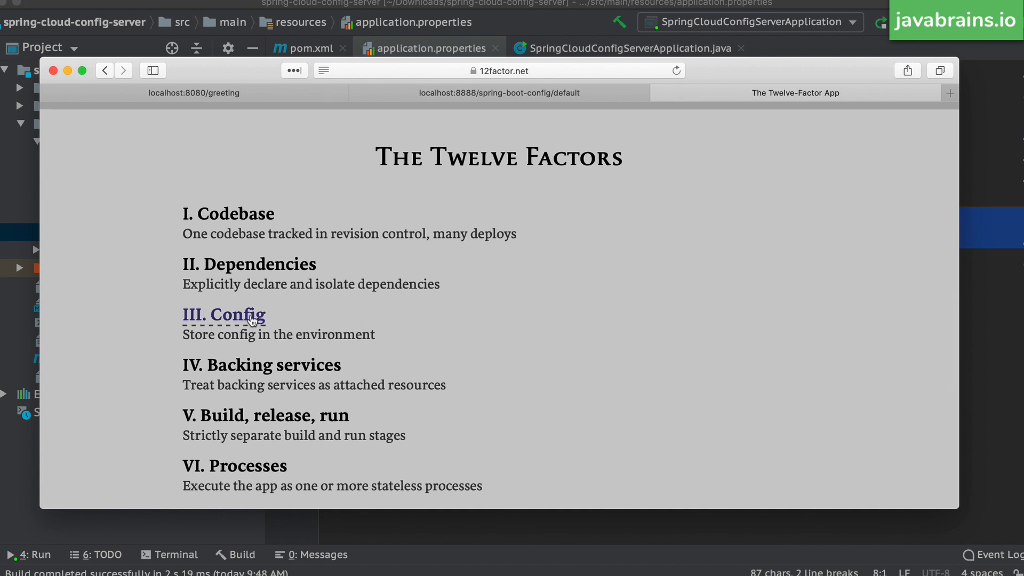
Go to the III. Config factor page and highlight the strict separation of config from code sentence.
click(224, 316)
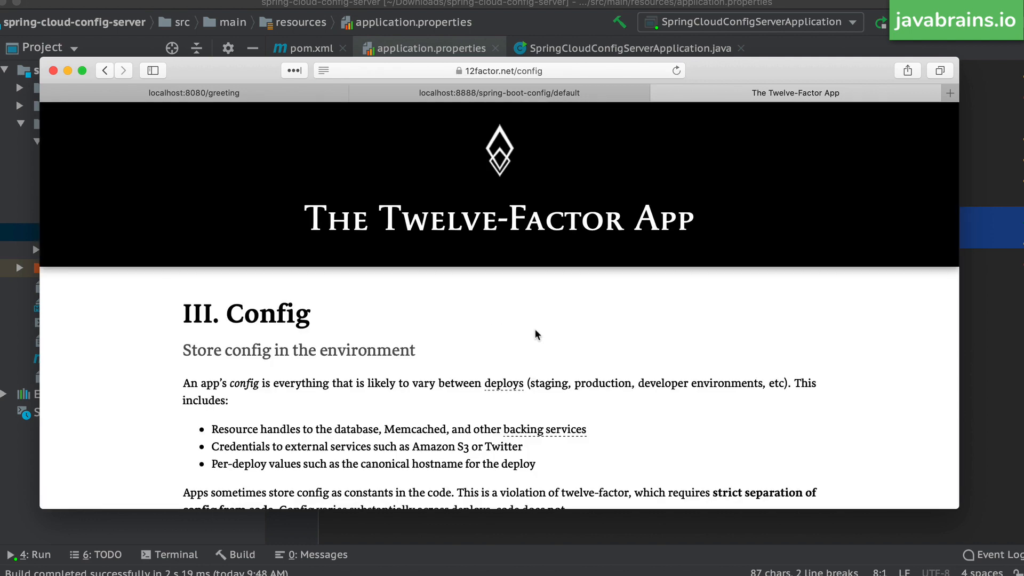
scroll(down, 3)
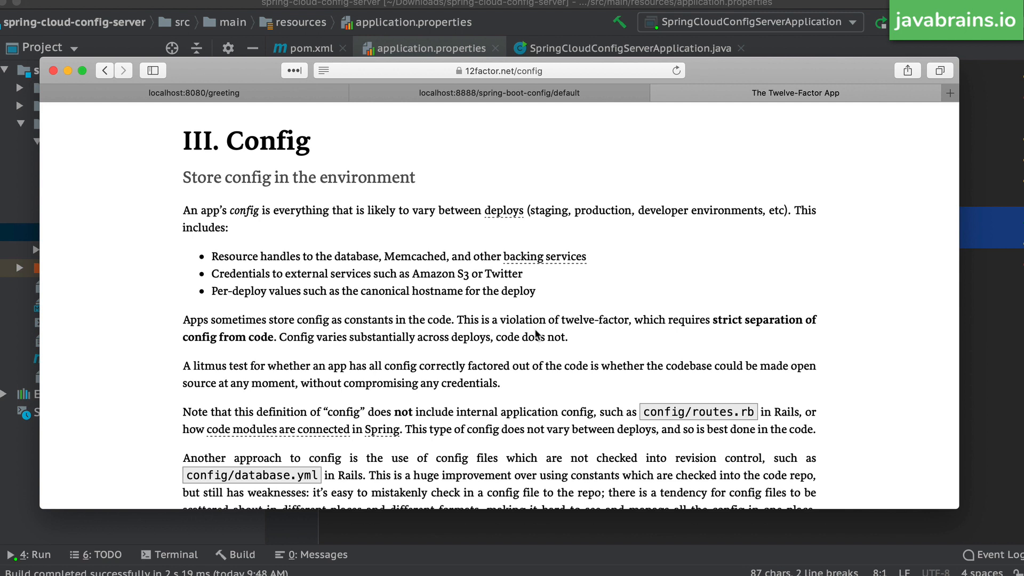
mouse_move(849, 371)
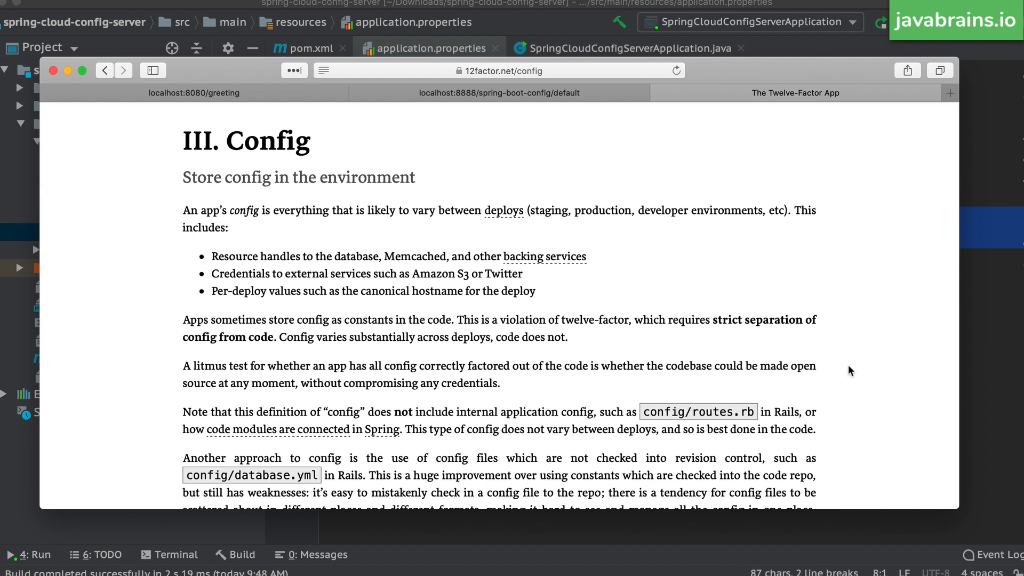
drag(709, 319, 569, 336)
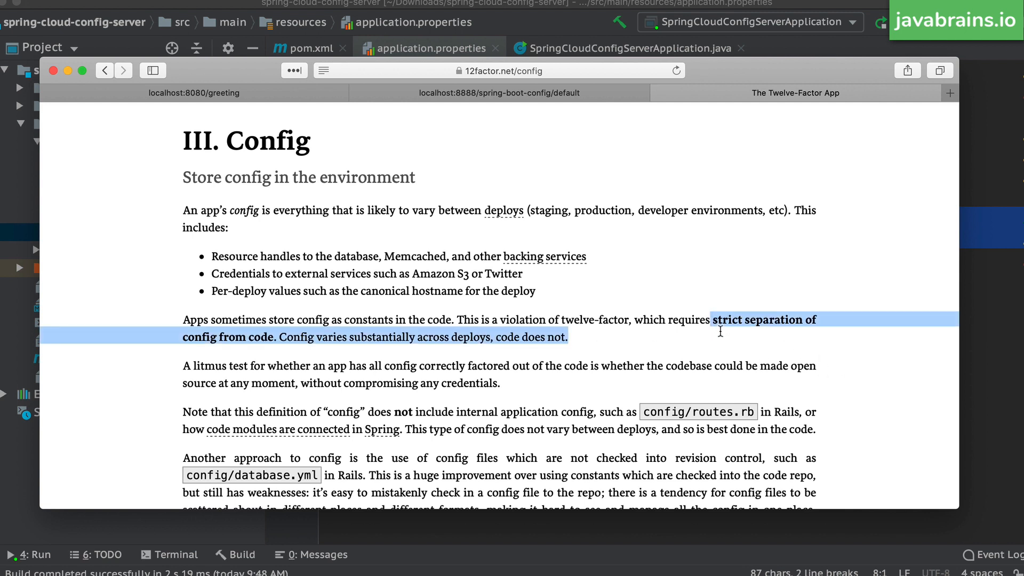
click(559, 336)
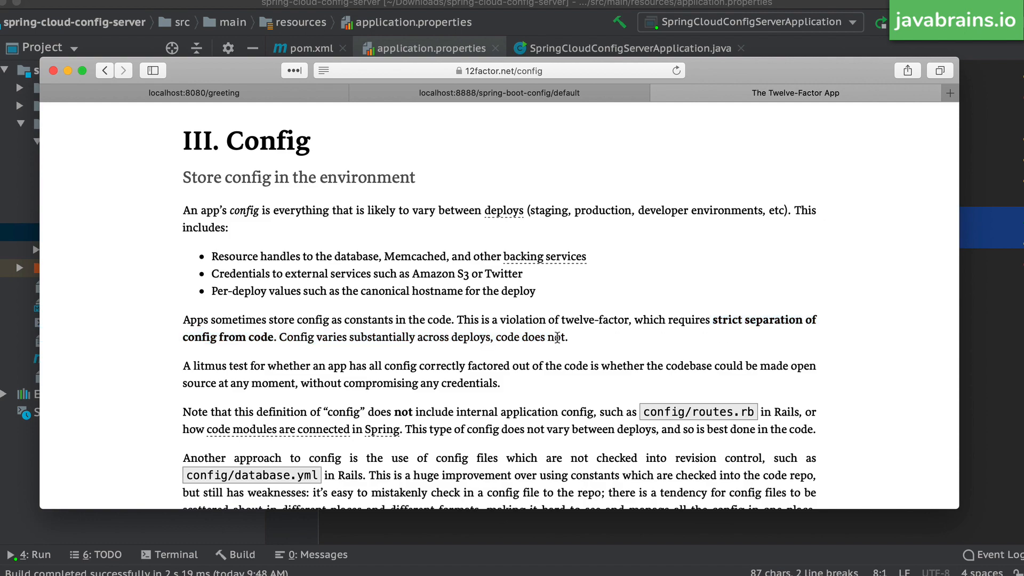
Read through the Config page to the passage on storing config in environment variables.
scroll(down, 3)
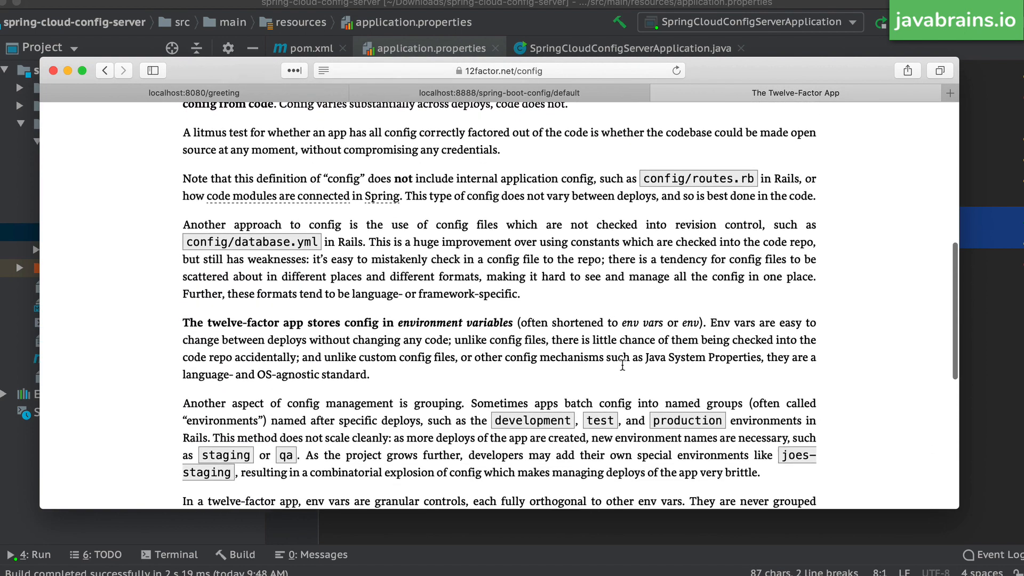
scroll(down, 3)
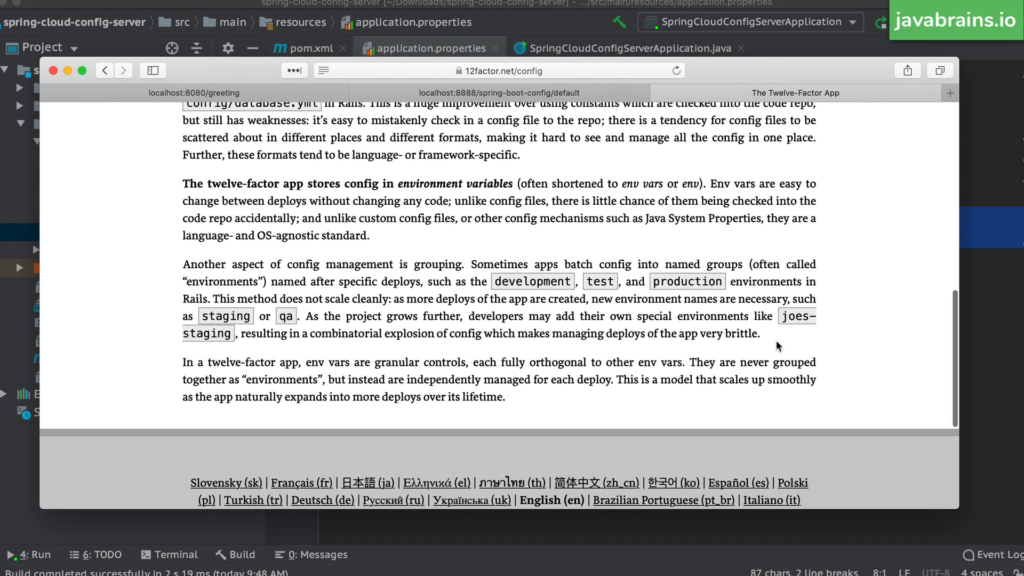
scroll(up, 3)
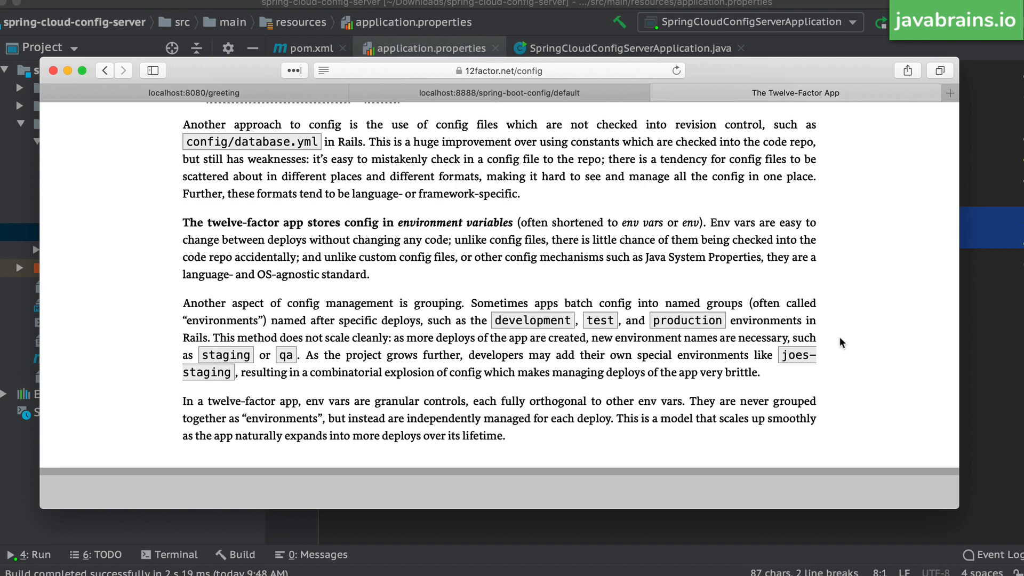
scroll(up, 3)
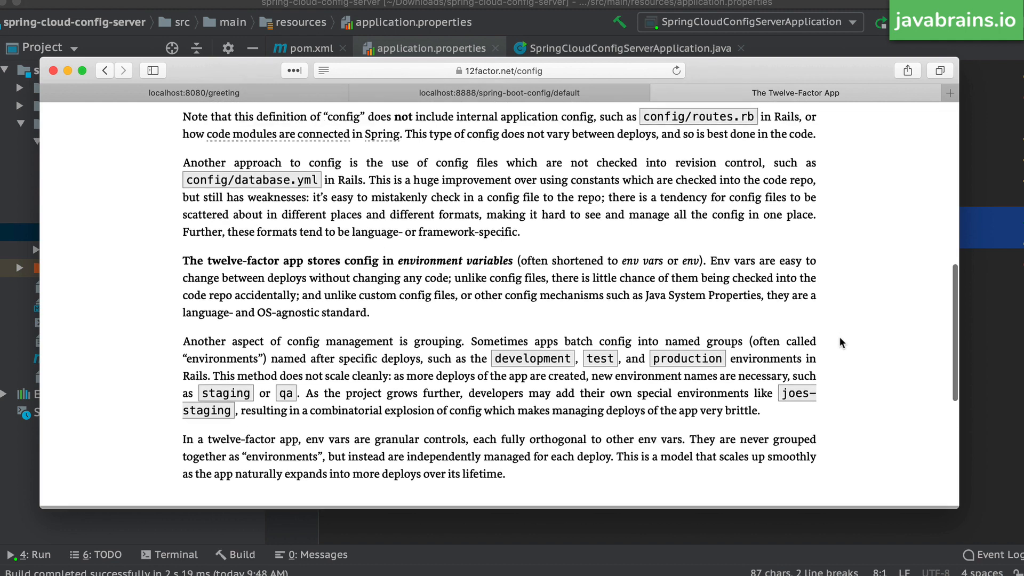